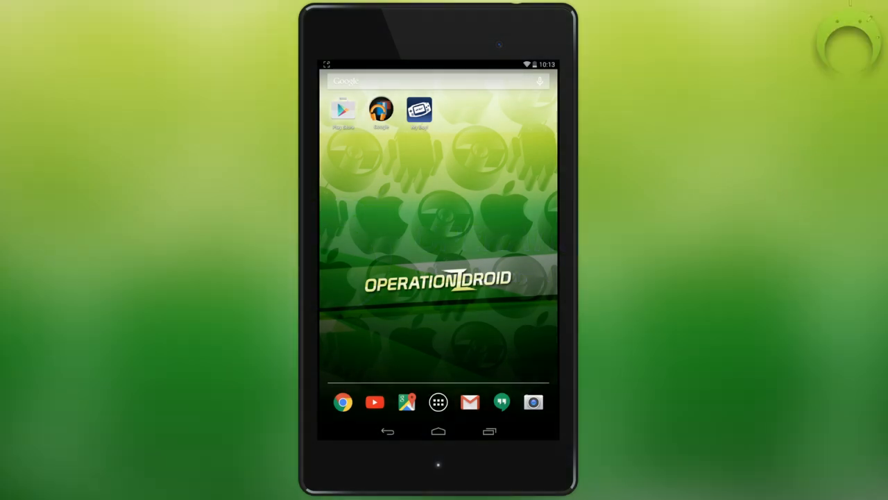
# Step: Launch the Google Play Store from the home screen
pyautogui.click(343, 111)
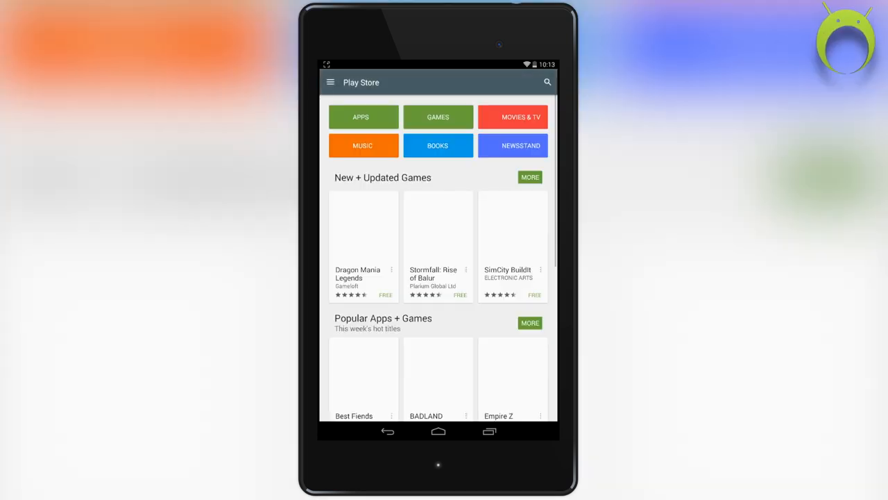
# Step: Start a store search, pick a recent query, then return to the home screen
pyautogui.click(547, 82)
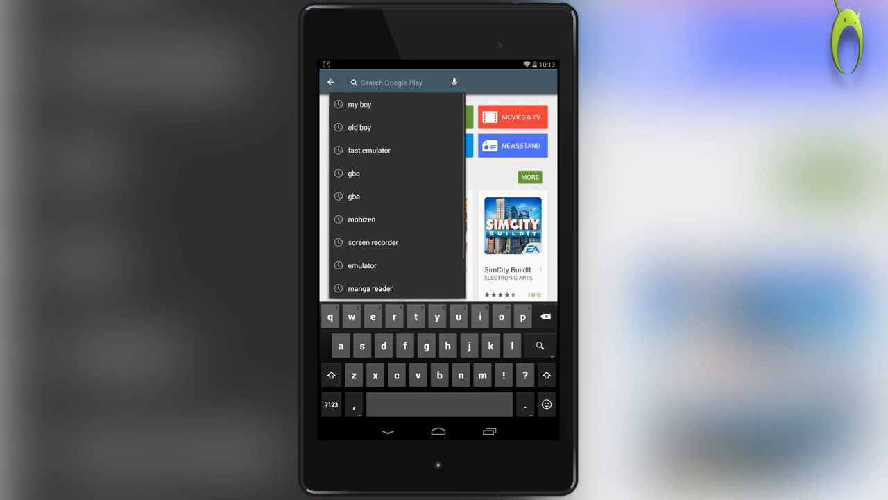
pyautogui.click(360, 104)
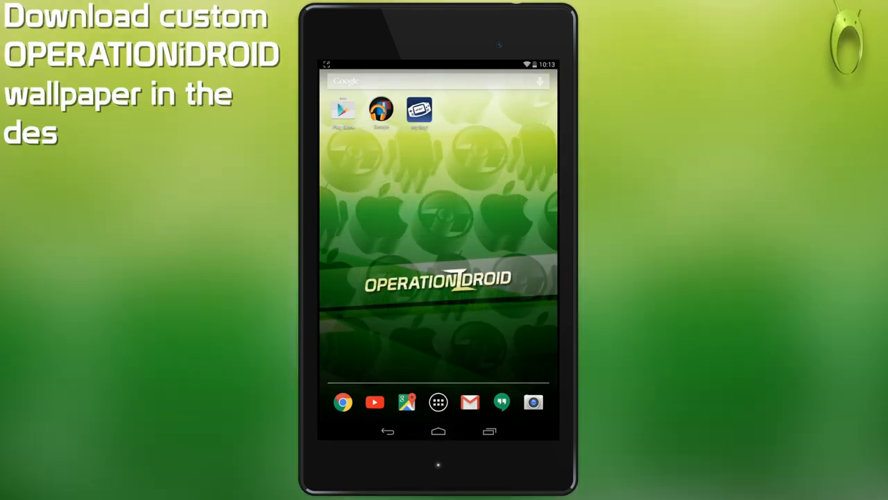
# Step: Launch Chrome and go to freeroms.com
pyautogui.click(342, 402)
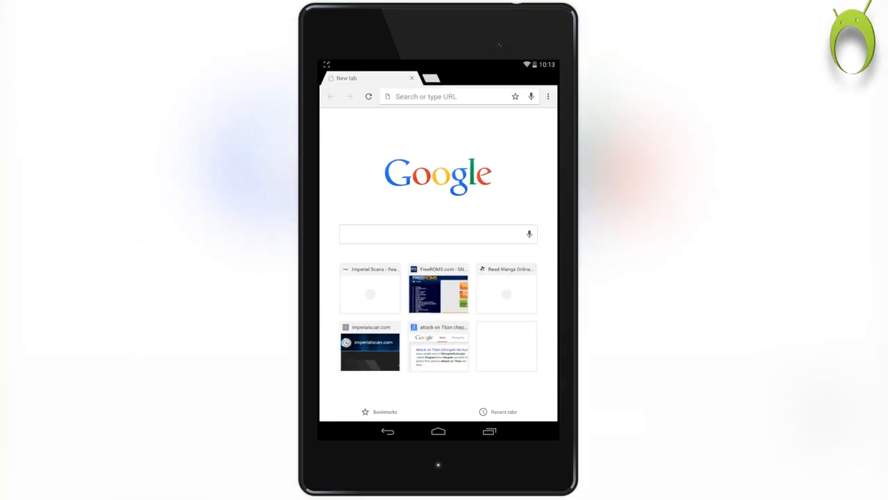
pyautogui.click(444, 96)
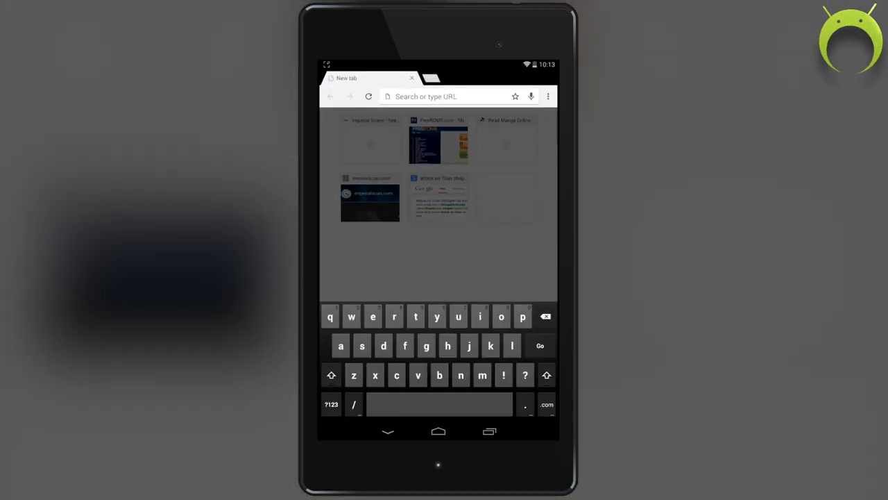
pyautogui.write('freeroms.com')
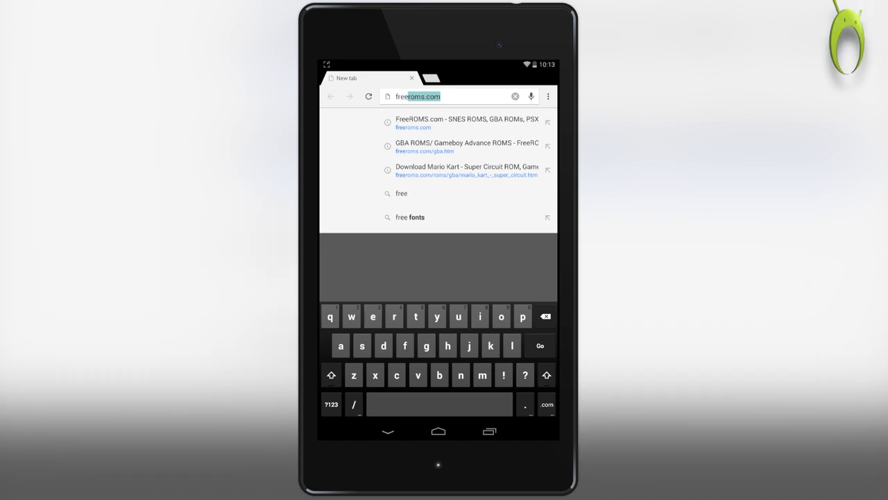
pyautogui.click(467, 123)
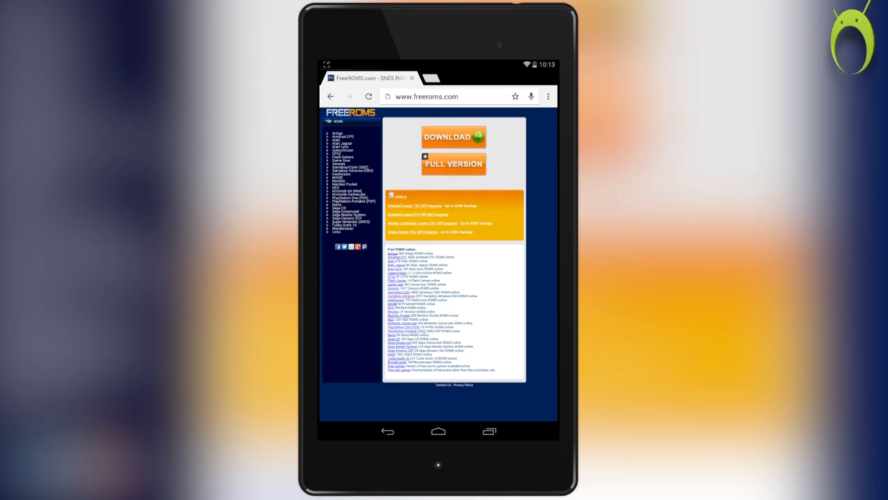
# Step: Browse to the Gameboy Advance section and its Most Popular ROMs list
pyautogui.scroll(-3)
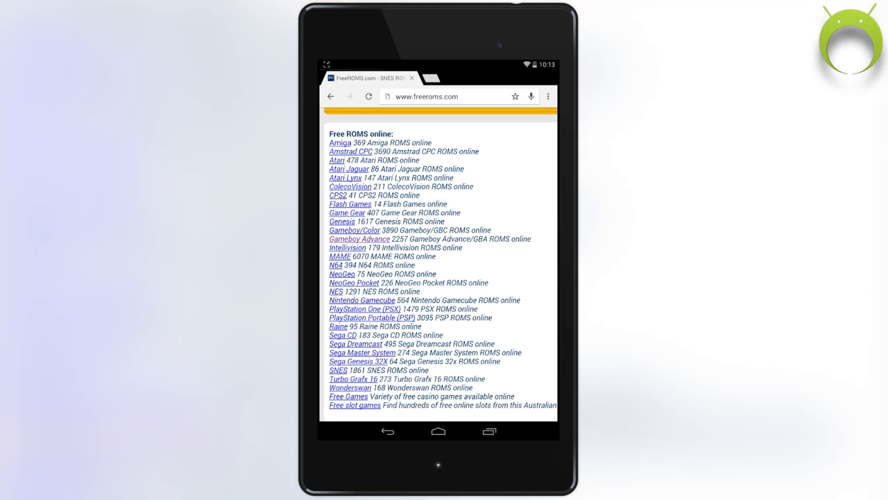
pyautogui.click(359, 239)
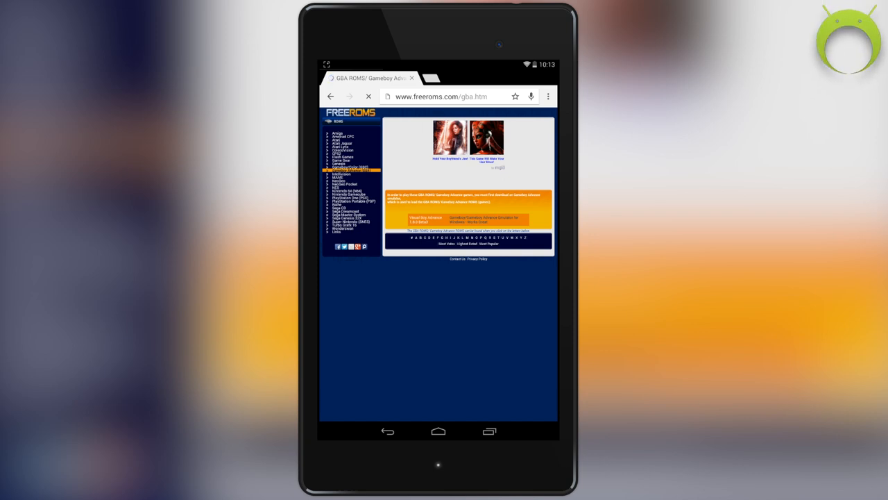
pyautogui.click(489, 243)
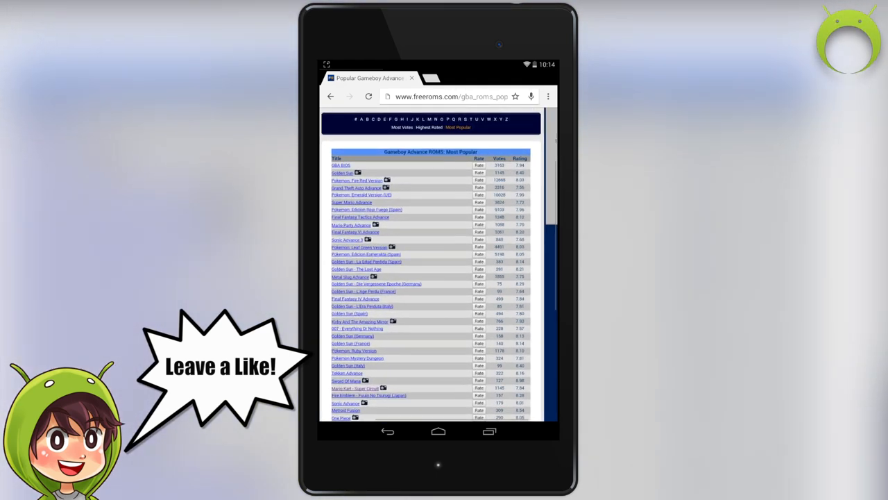
# Step: Download the Grand Theft Auto Advance ROM via Direct Download, then return home
pyautogui.scroll(3)
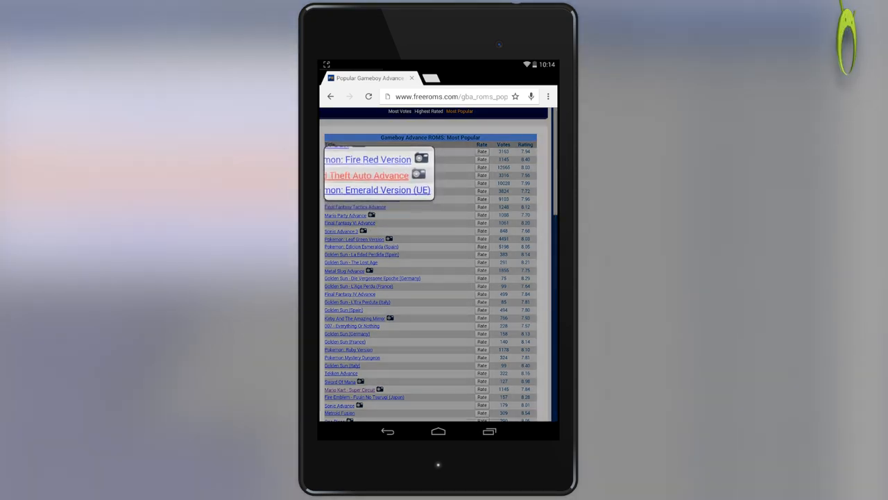
pyautogui.click(366, 175)
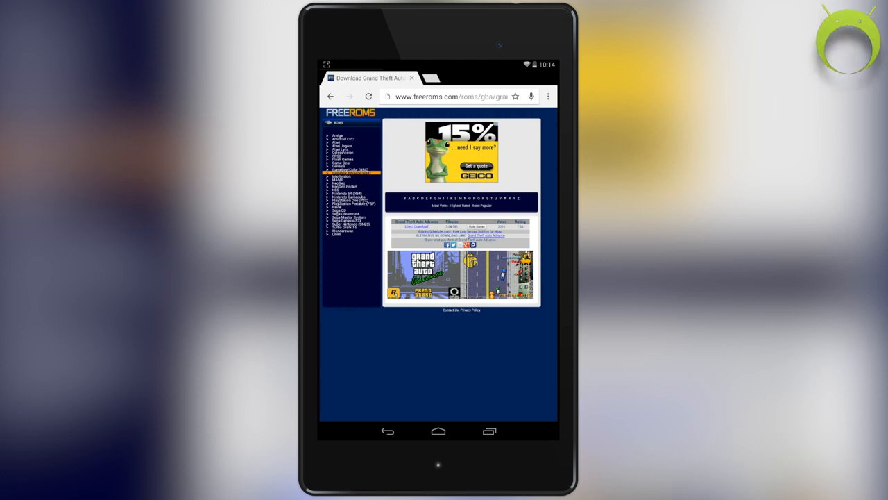
pyautogui.click(416, 226)
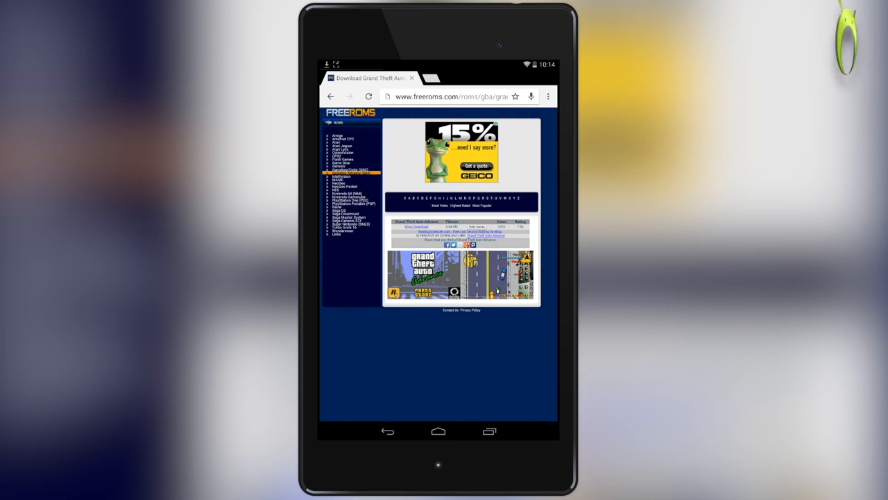
pyautogui.click(438, 431)
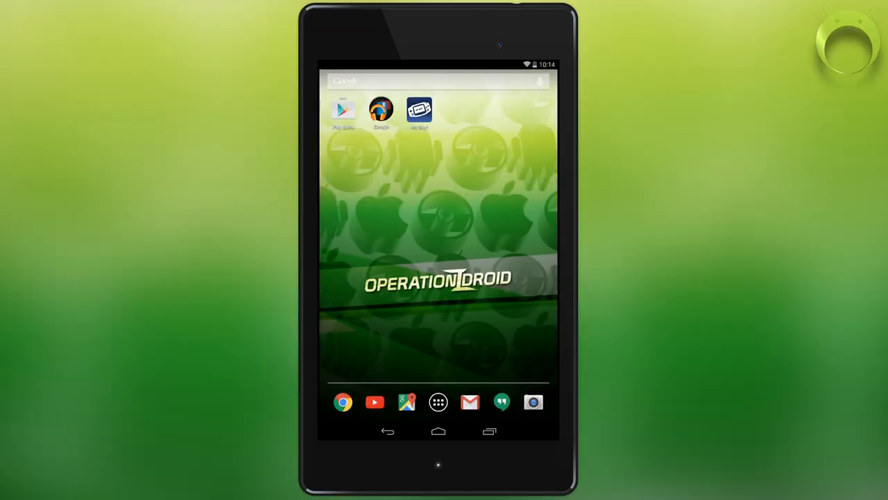
# Step: Launch My Boy!, load grand_theft_auto_advance.zip from Downloads and bring up the in-game menu
pyautogui.click(418, 111)
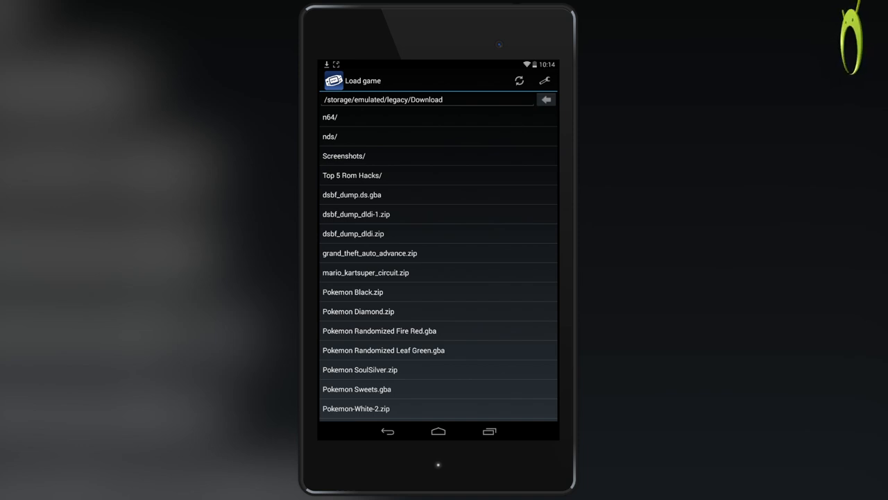
pyautogui.click(370, 252)
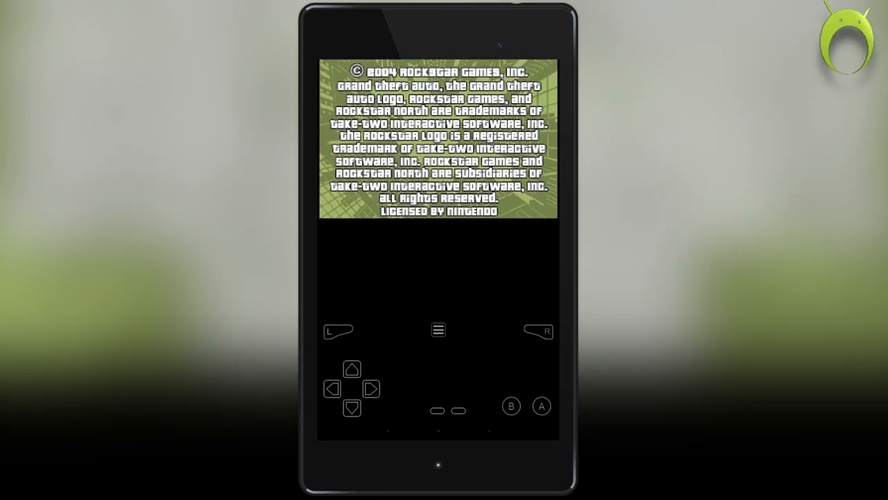
pyautogui.click(438, 329)
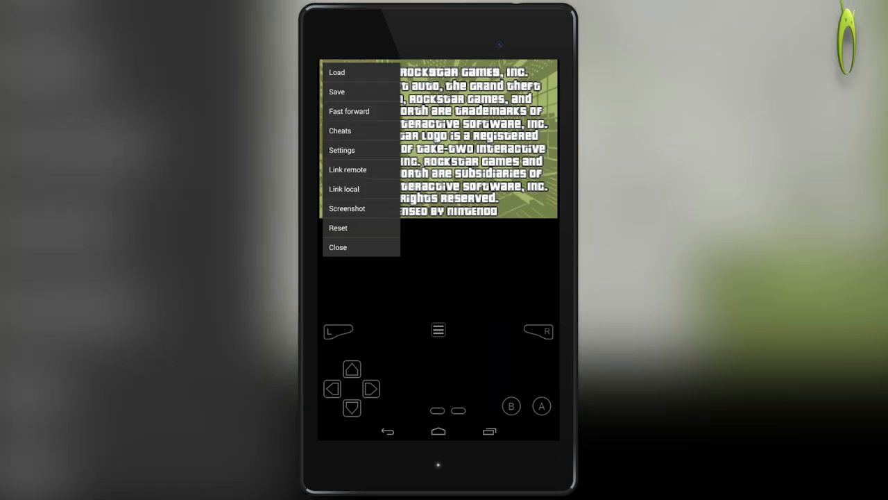